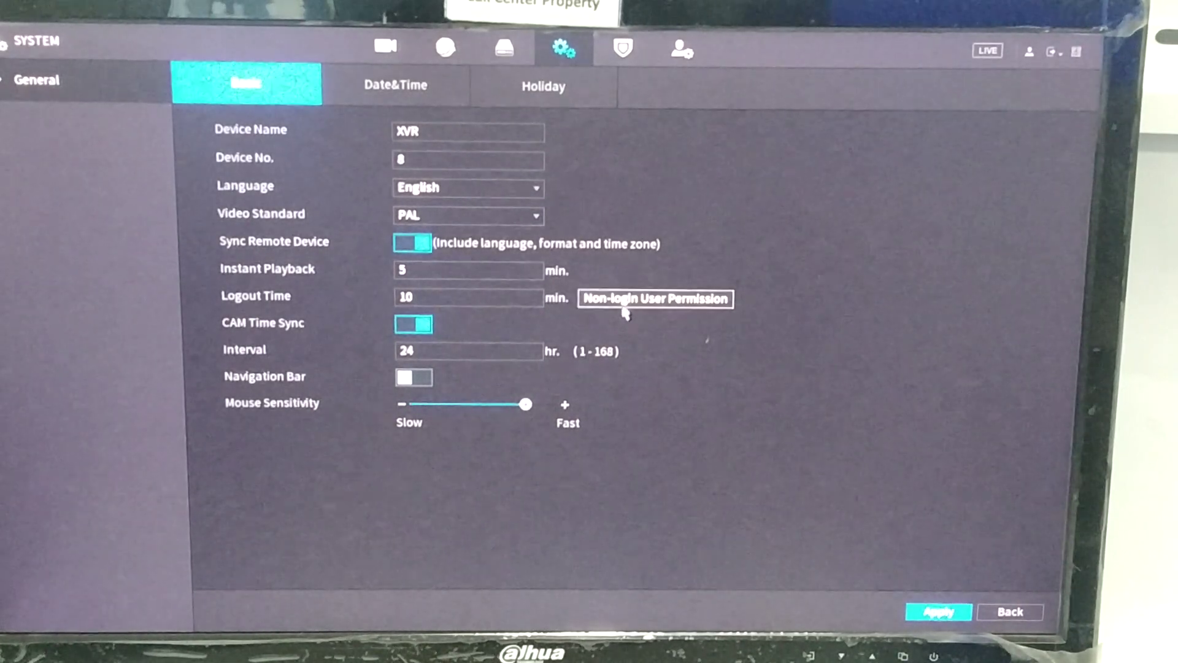
- Exclude channels 1 and 2 from the non-login user permission and apply the basic settings
click(655, 298)
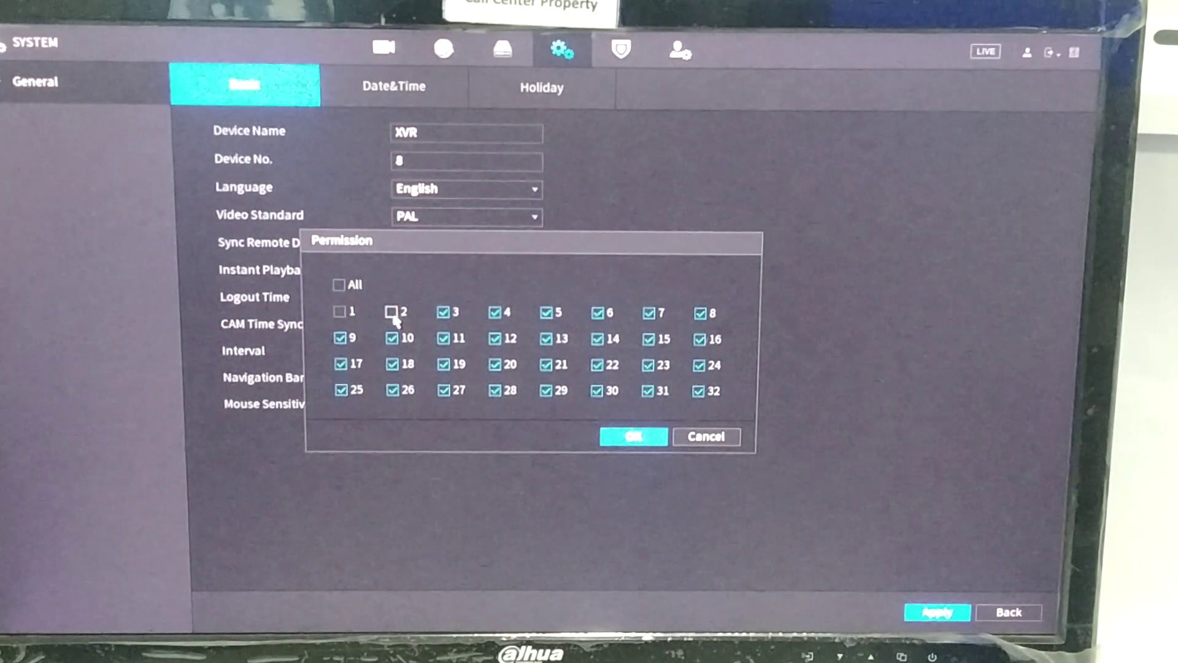
click(633, 437)
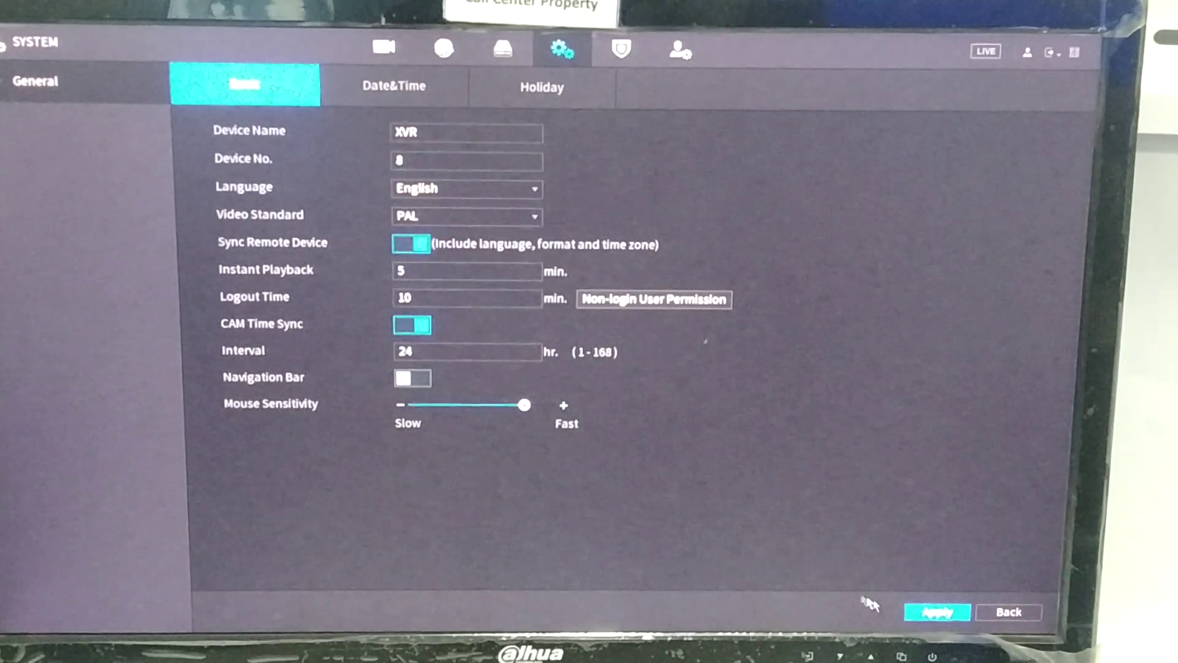
click(937, 611)
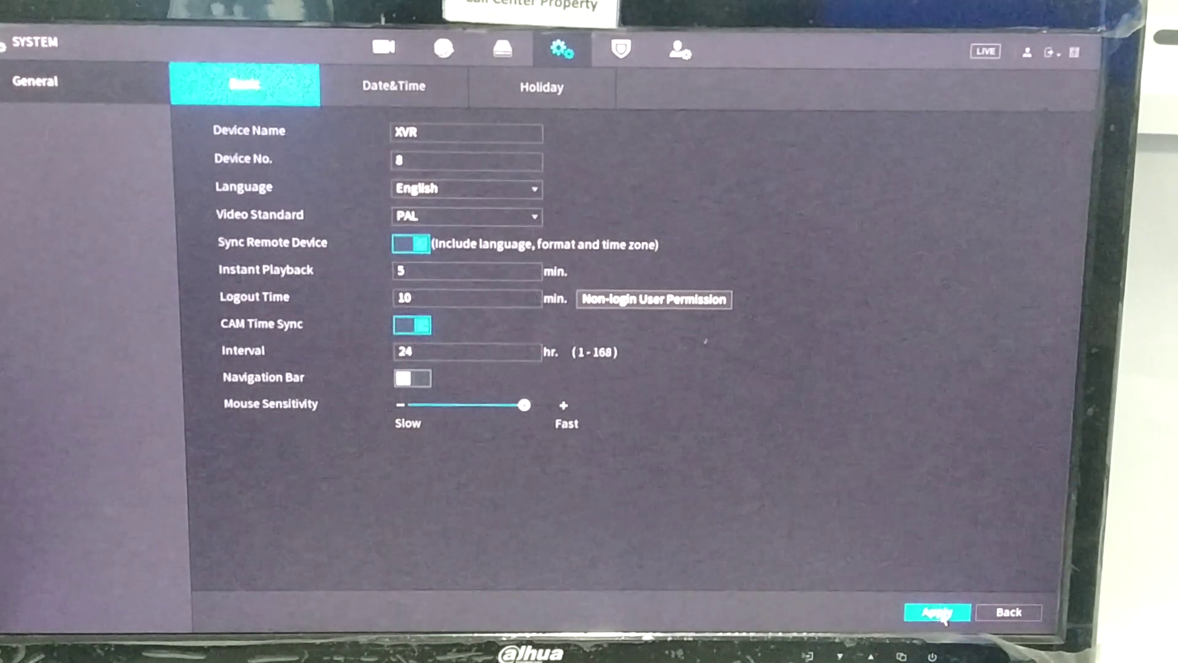